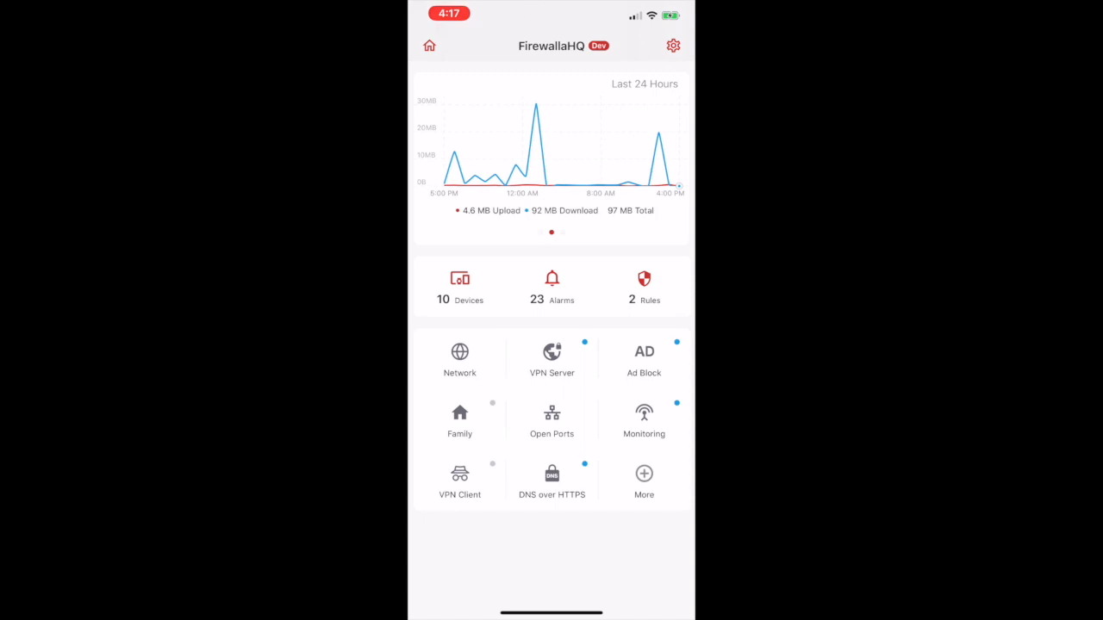
# Enable UPnP on ISP 1's port forwarding, abandon a new forwarding rule, and return to Network Manager.
pyautogui.click(459, 358)
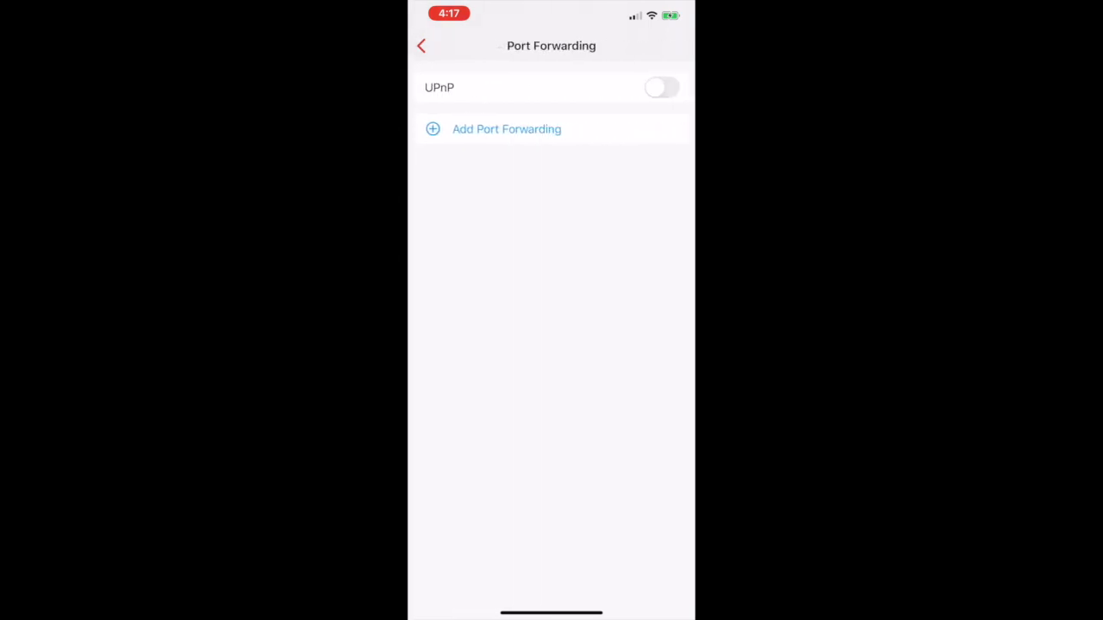
pyautogui.click(661, 87)
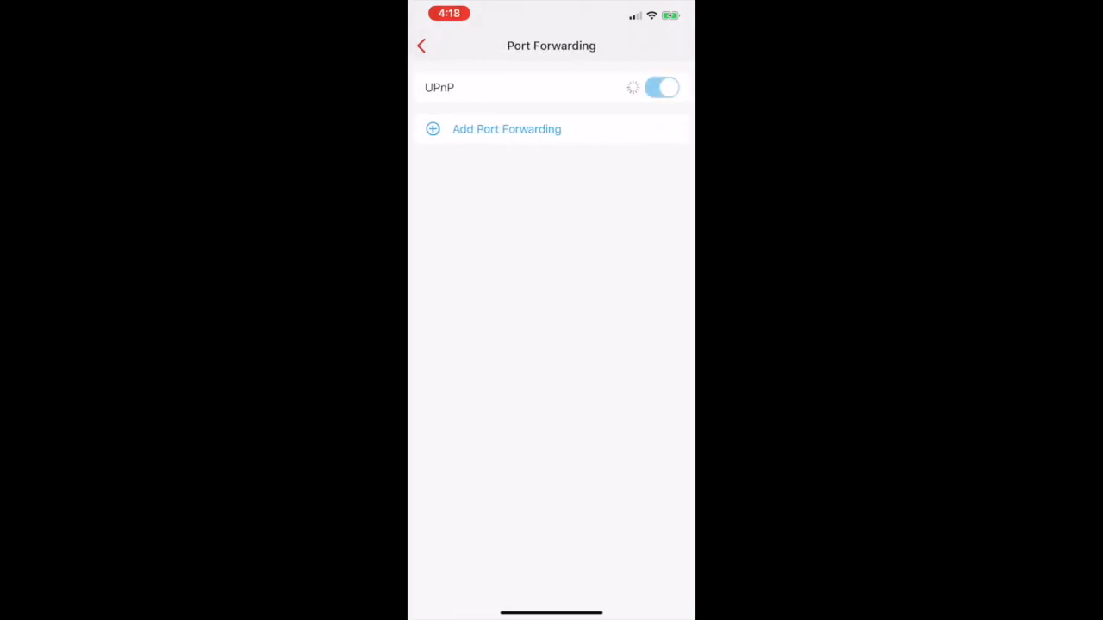
pyautogui.click(507, 128)
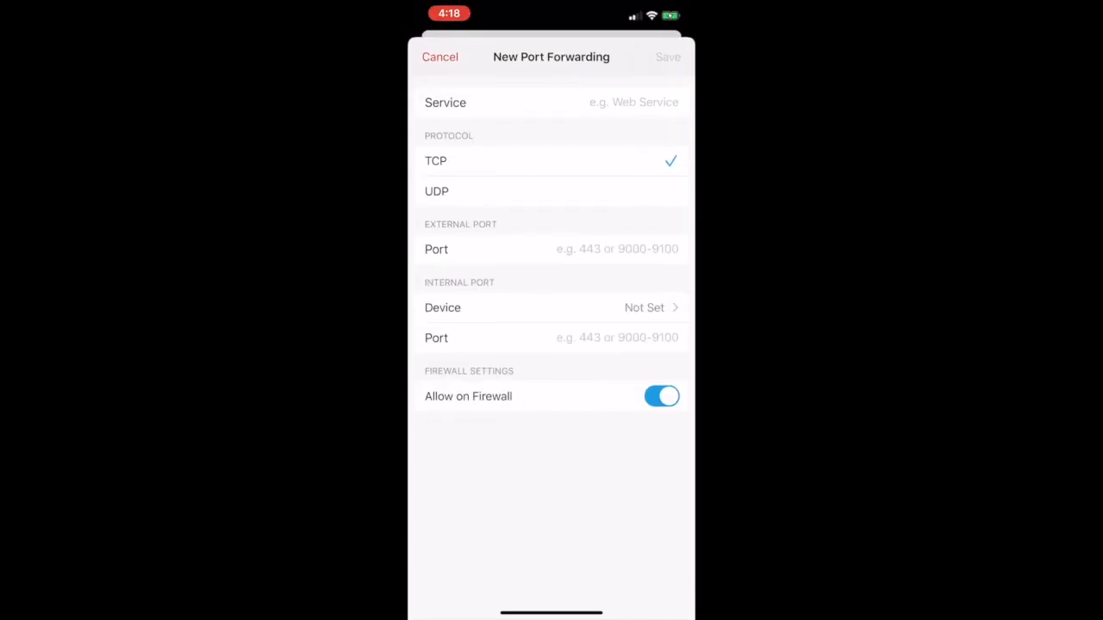
pyautogui.click(439, 56)
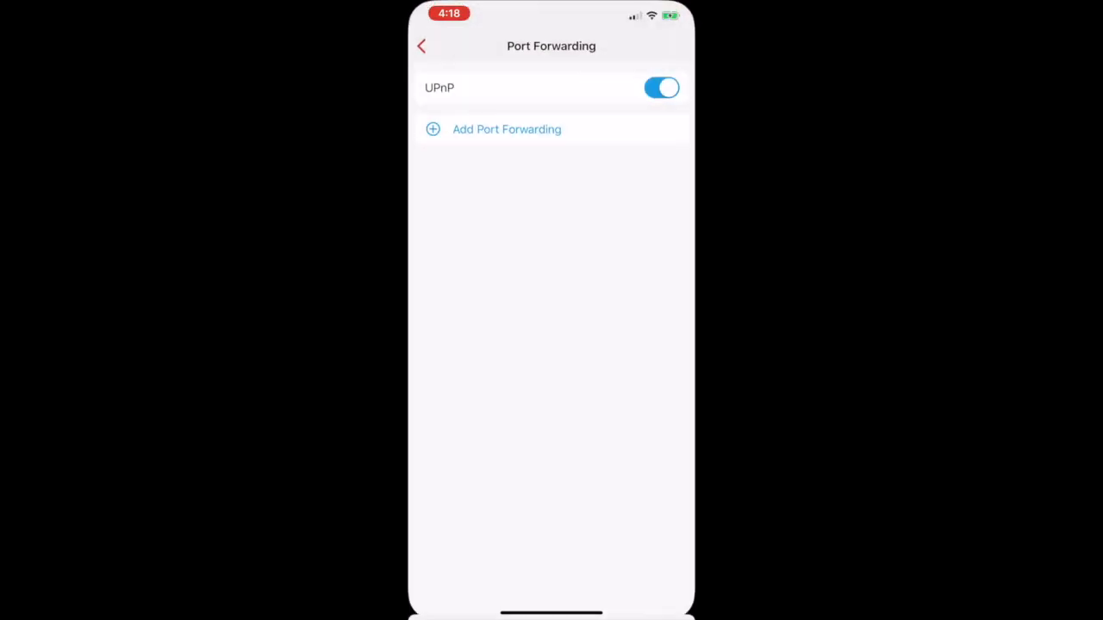
pyautogui.click(421, 46)
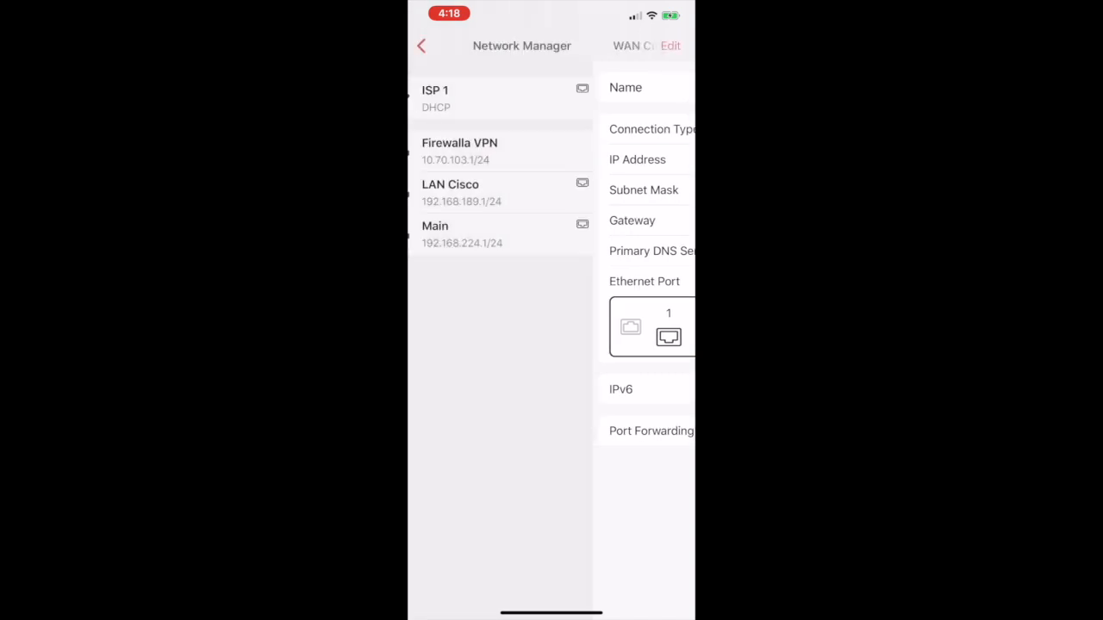
pyautogui.click(422, 45)
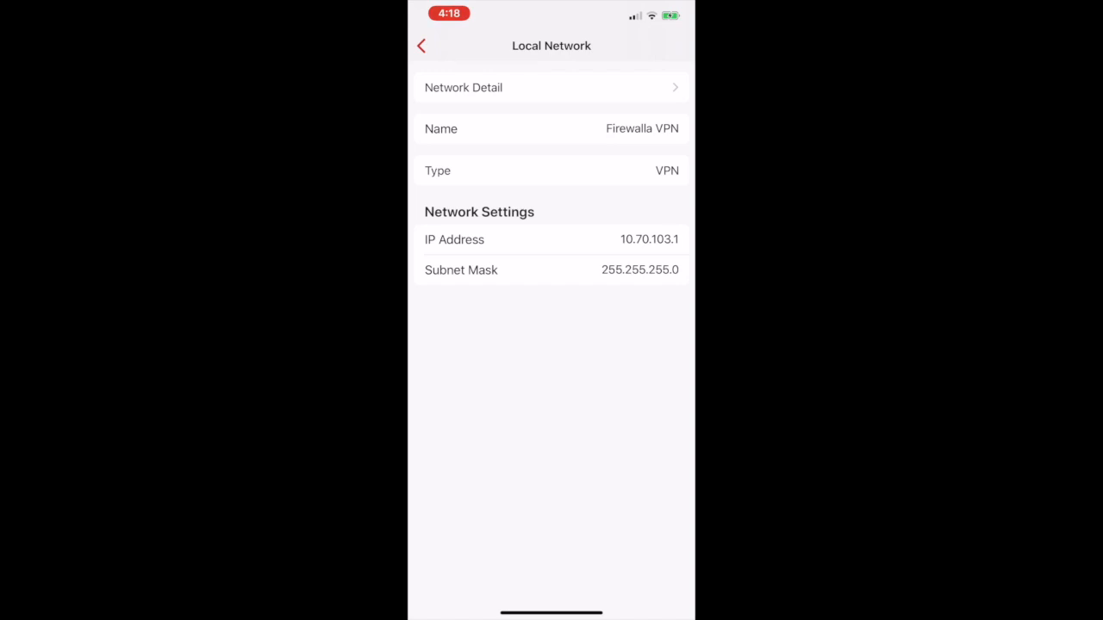
pyautogui.click(421, 46)
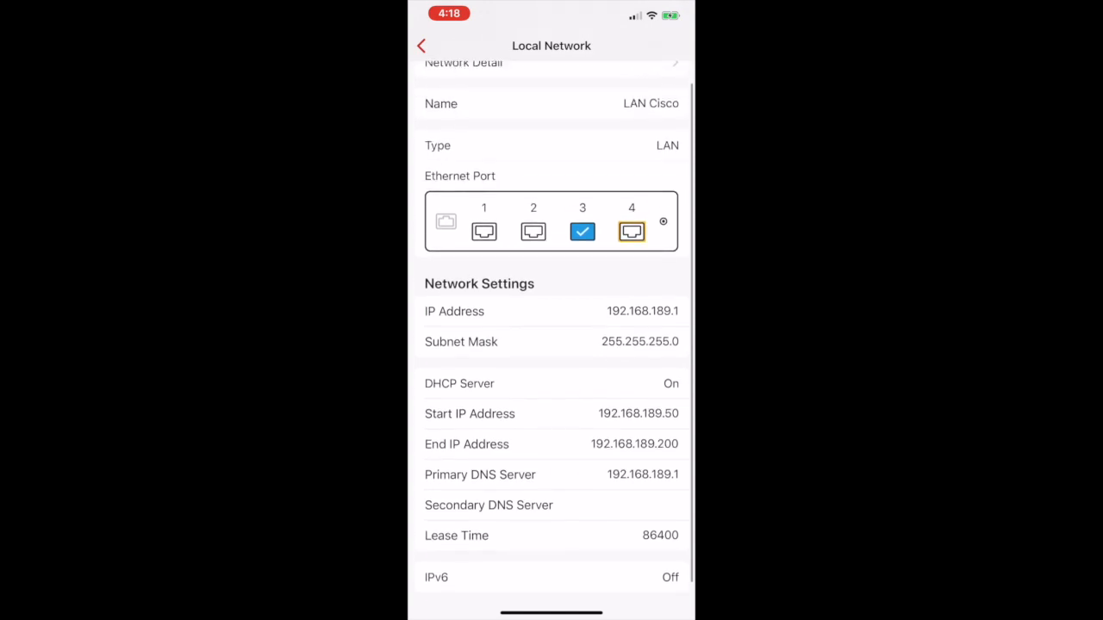
pyautogui.scroll(3)
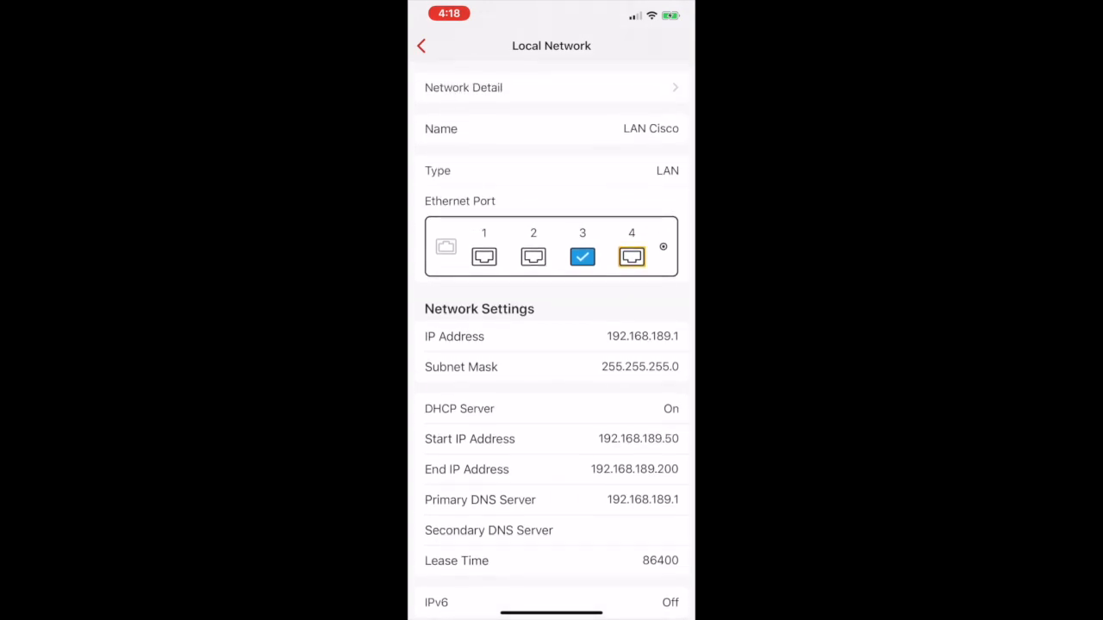
pyautogui.click(551, 87)
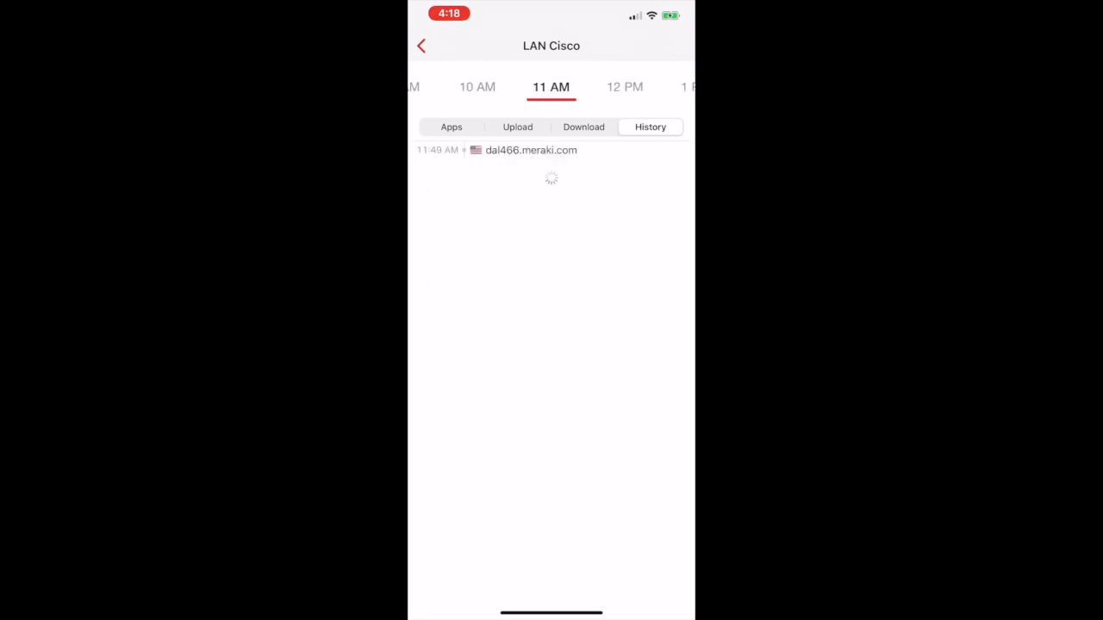
pyautogui.moveTo(625, 86); pyautogui.dragTo(477, 86)
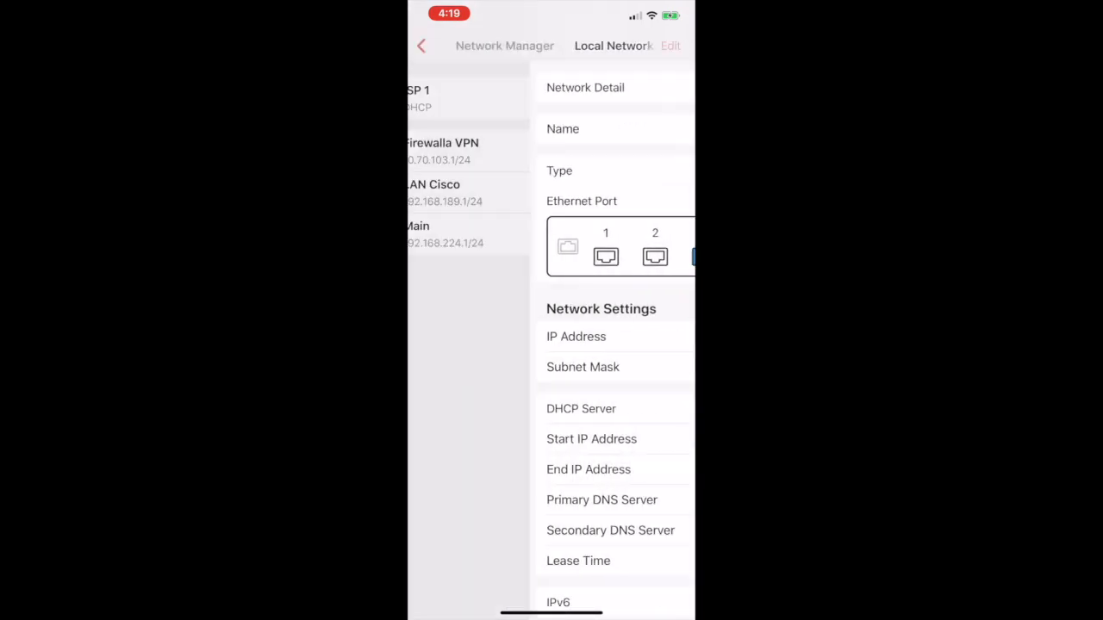
# Edit LAN Cisco so its secondary DNS server is 1.1.1.1 and confirm the change.
pyautogui.click(421, 46)
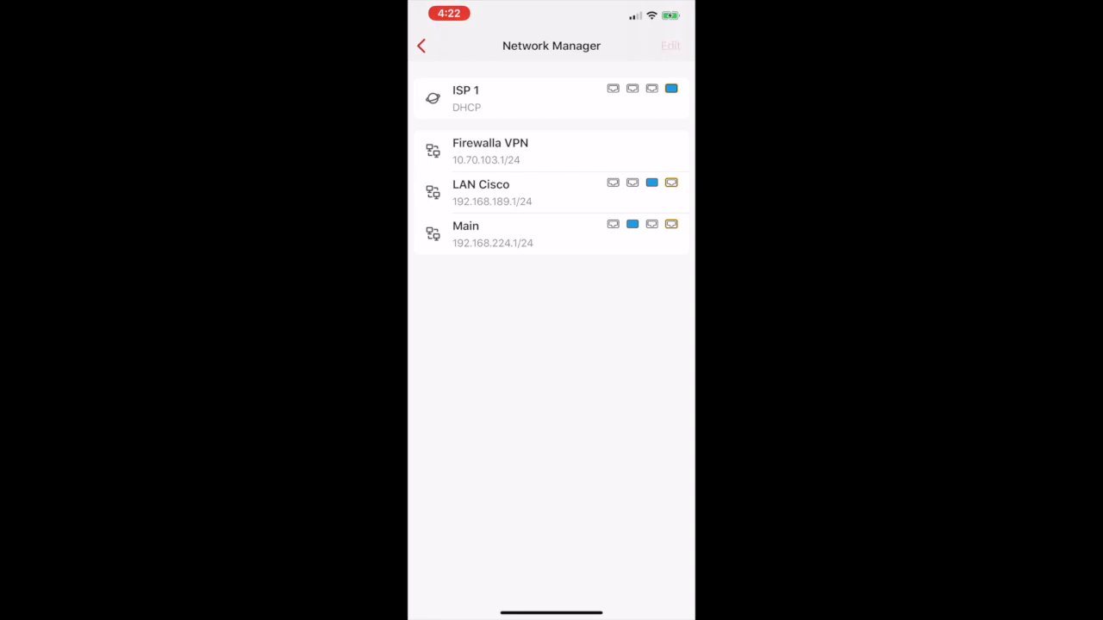
pyautogui.click(670, 45)
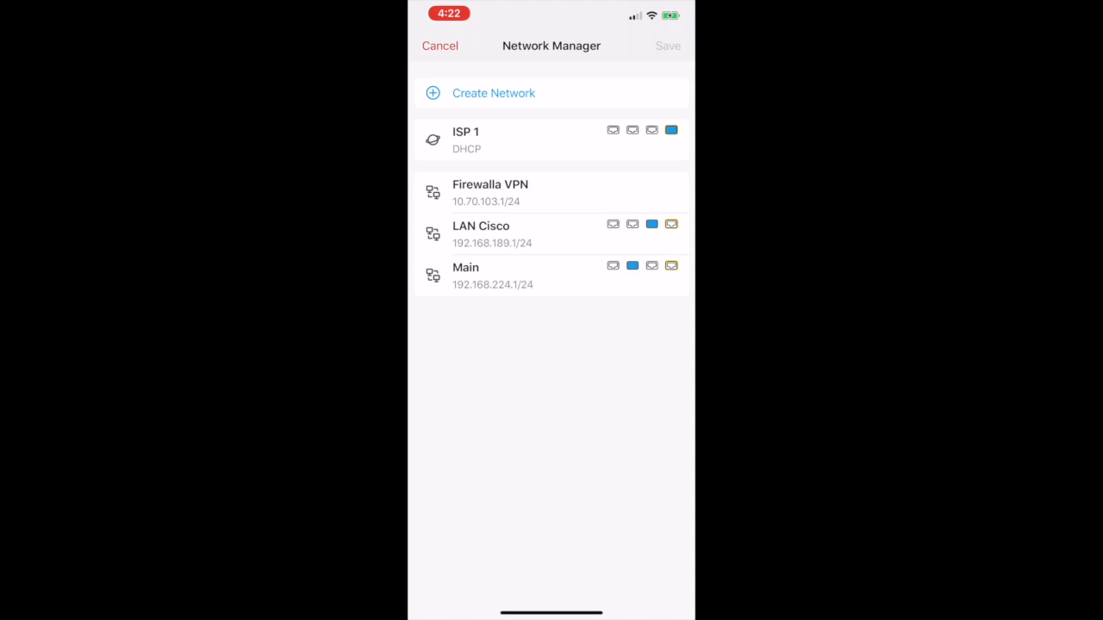
pyautogui.click(481, 234)
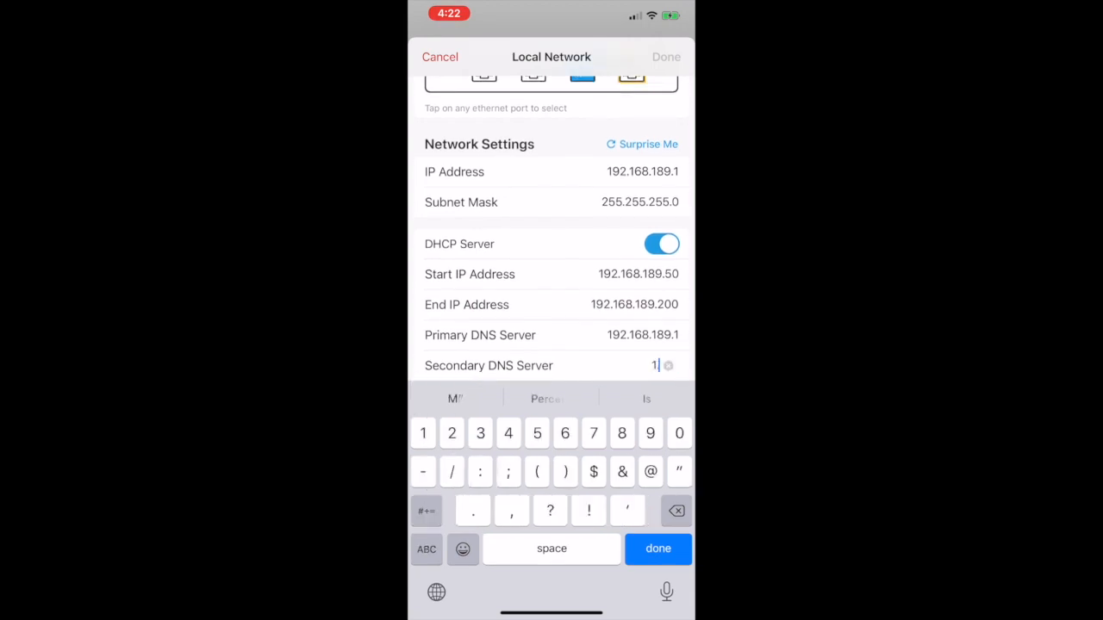
pyautogui.write('.1.1.1')
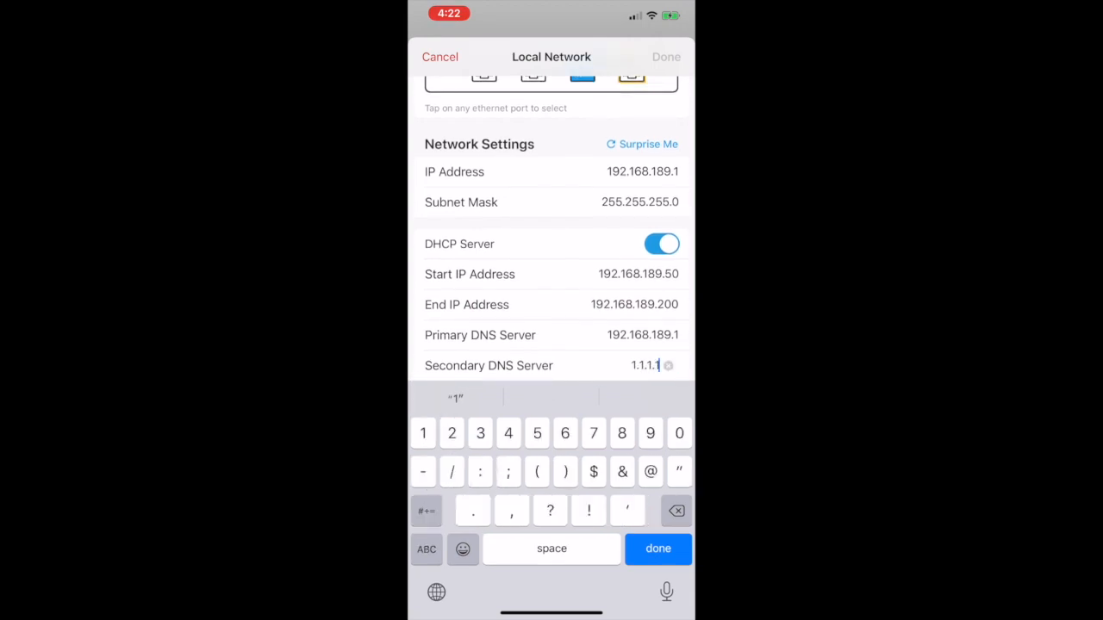
pyautogui.click(657, 548)
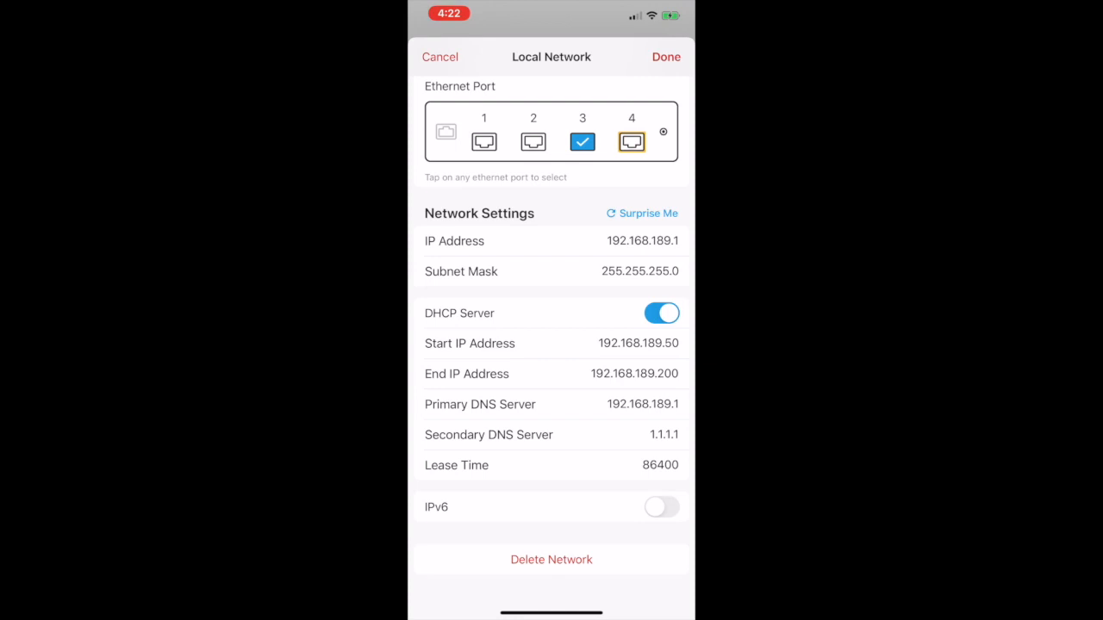
pyautogui.click(666, 57)
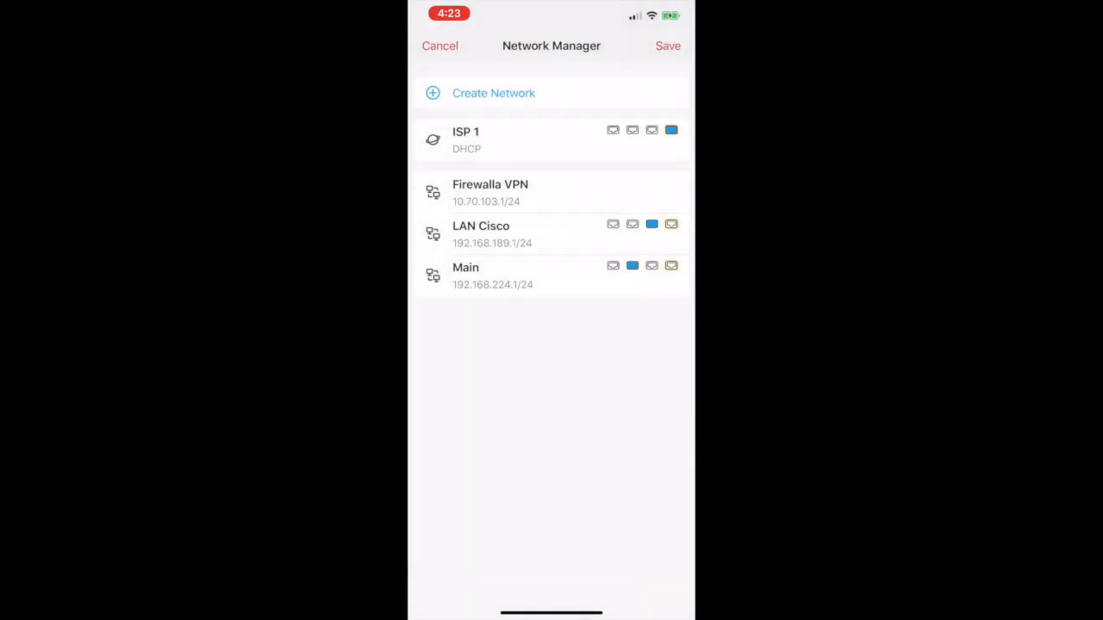
# Create WAN connection ISP 2 and review its Failover behaviour in Multi-WAN Setting.
pyautogui.click(493, 93)
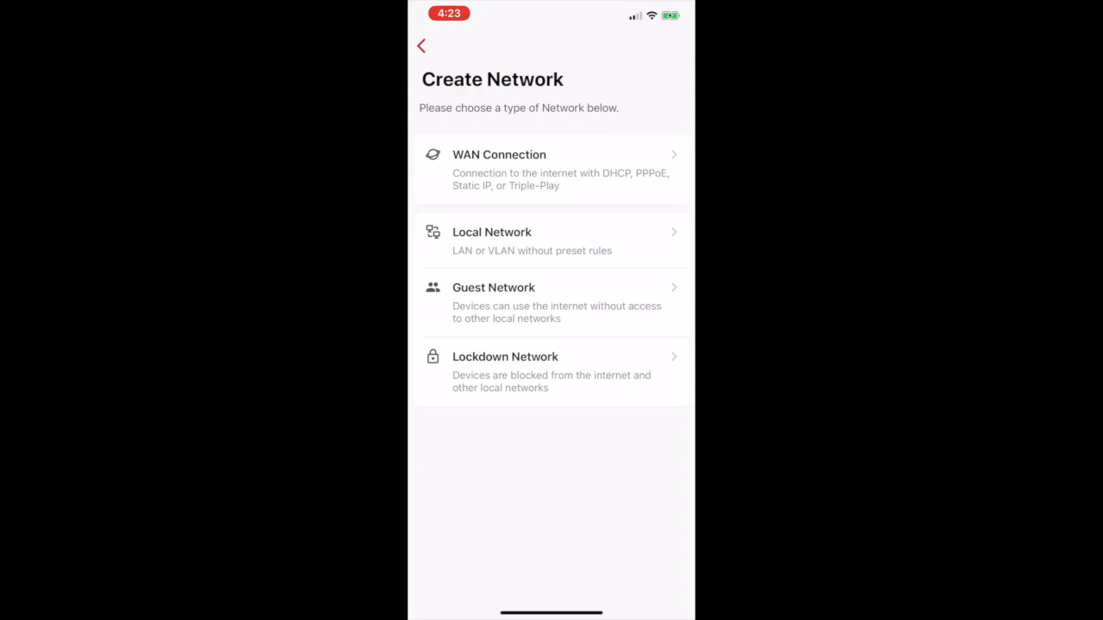
pyautogui.click(552, 169)
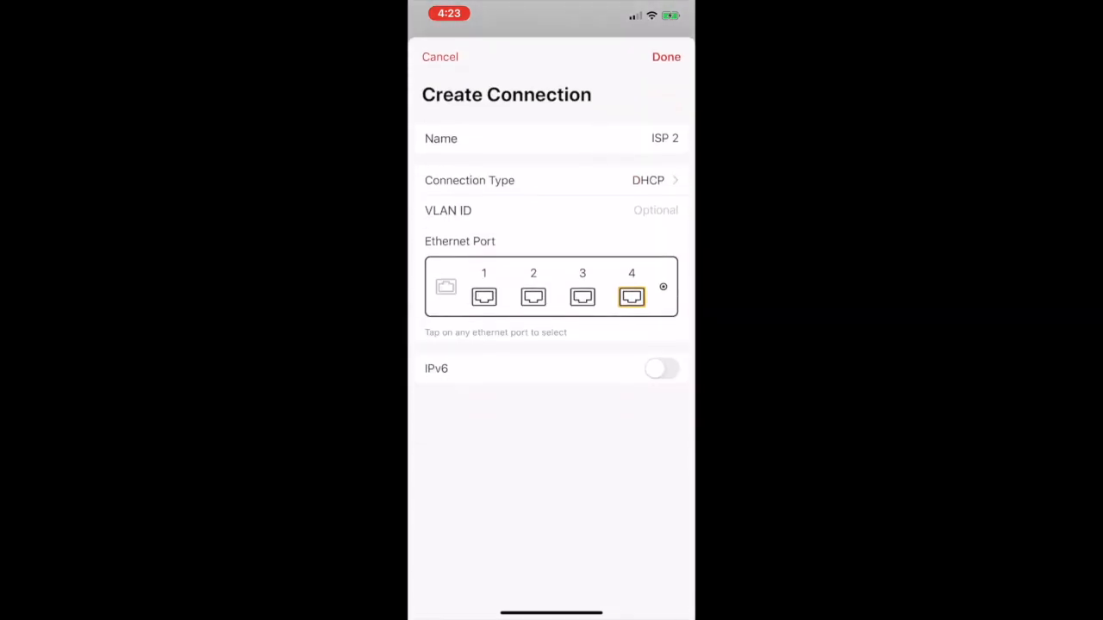
pyautogui.click(665, 56)
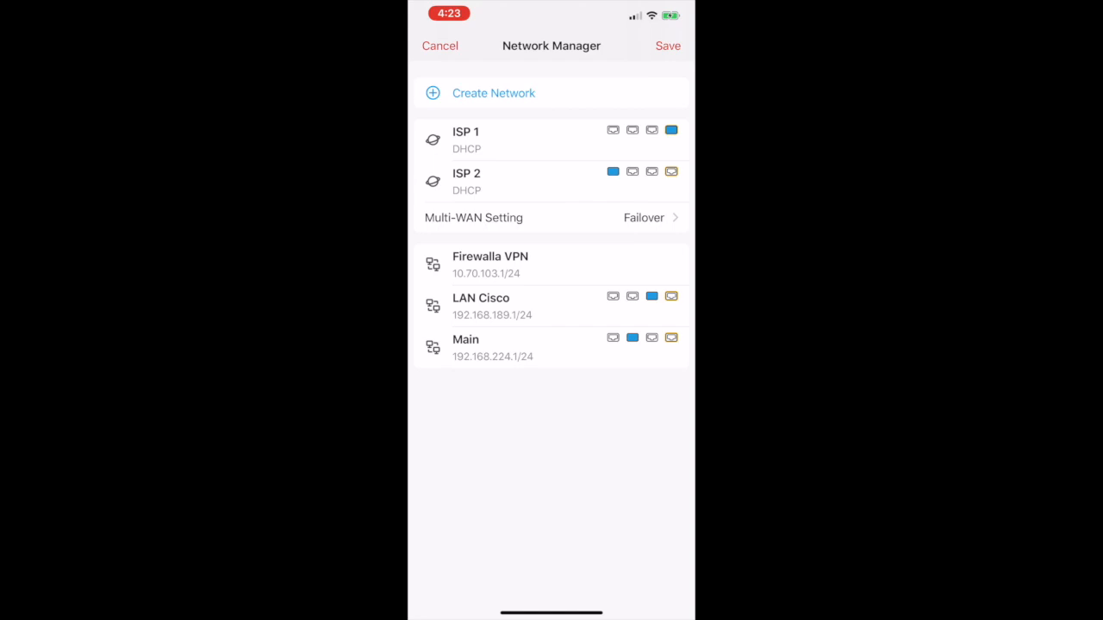
pyautogui.click(551, 217)
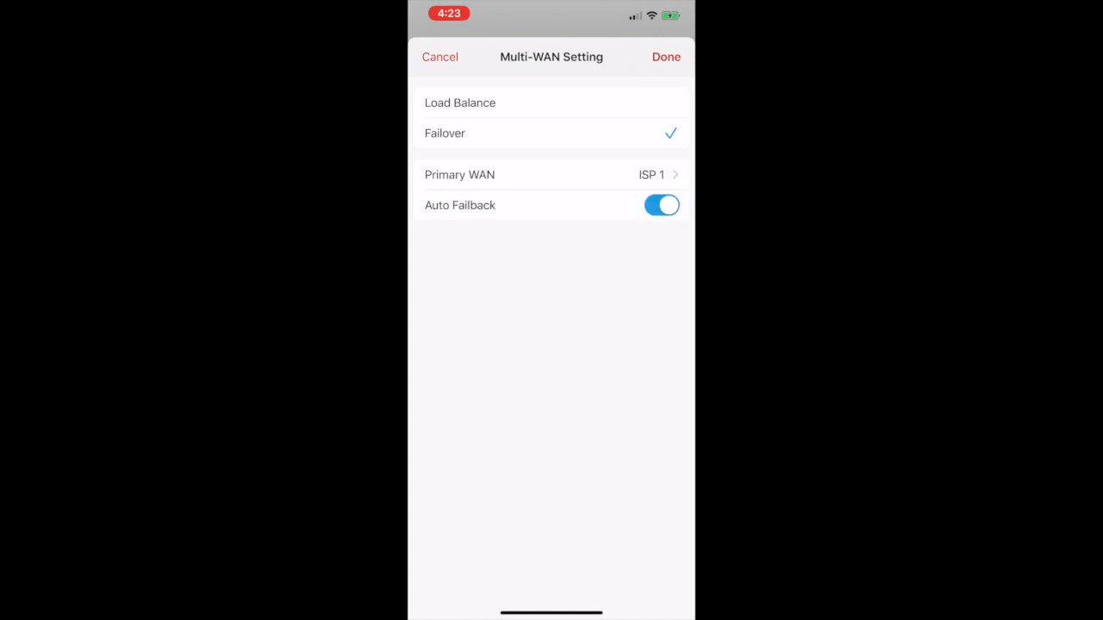
pyautogui.click(666, 57)
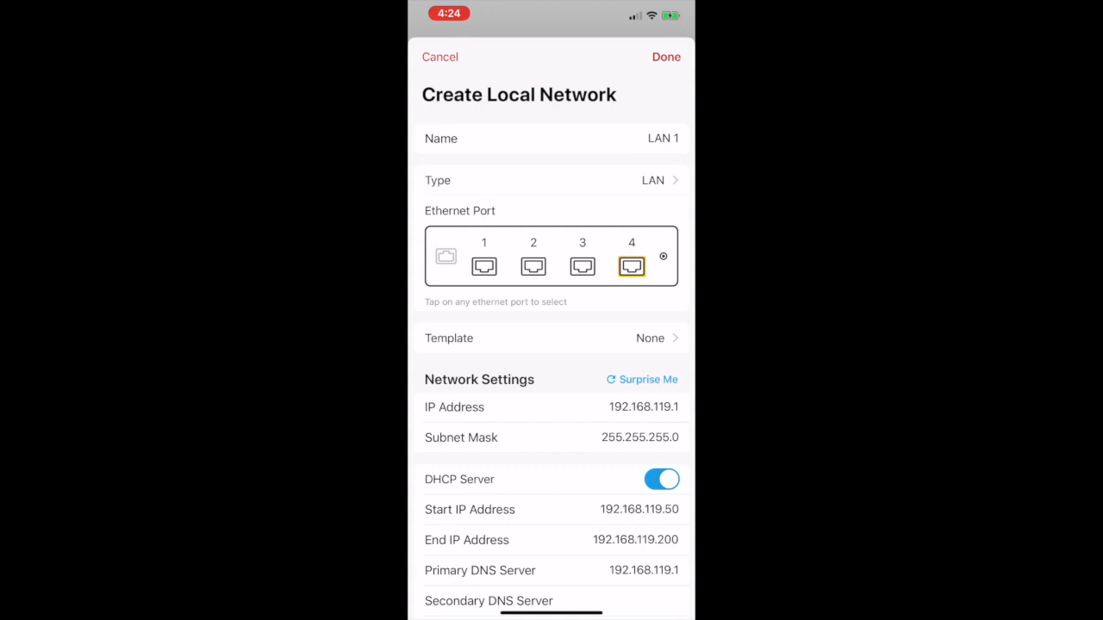
# Make LAN 1 a VLAN with ID 11 on port 1, address 192.168.11.1, and confirm it.
pyautogui.click(652, 180)
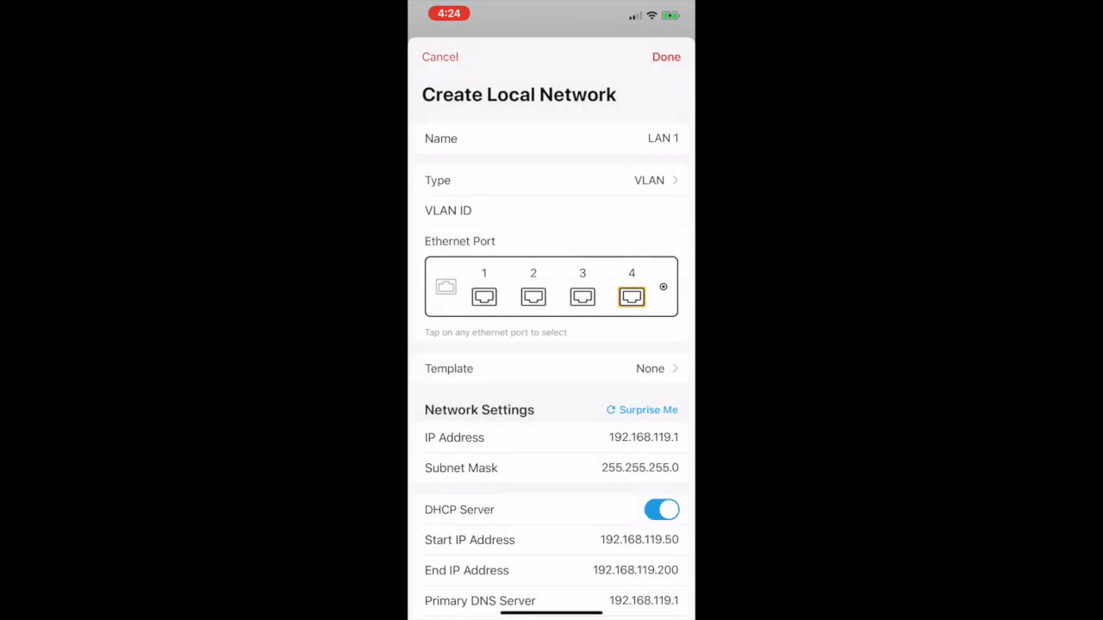
pyautogui.click(550, 210)
pyautogui.write('11')
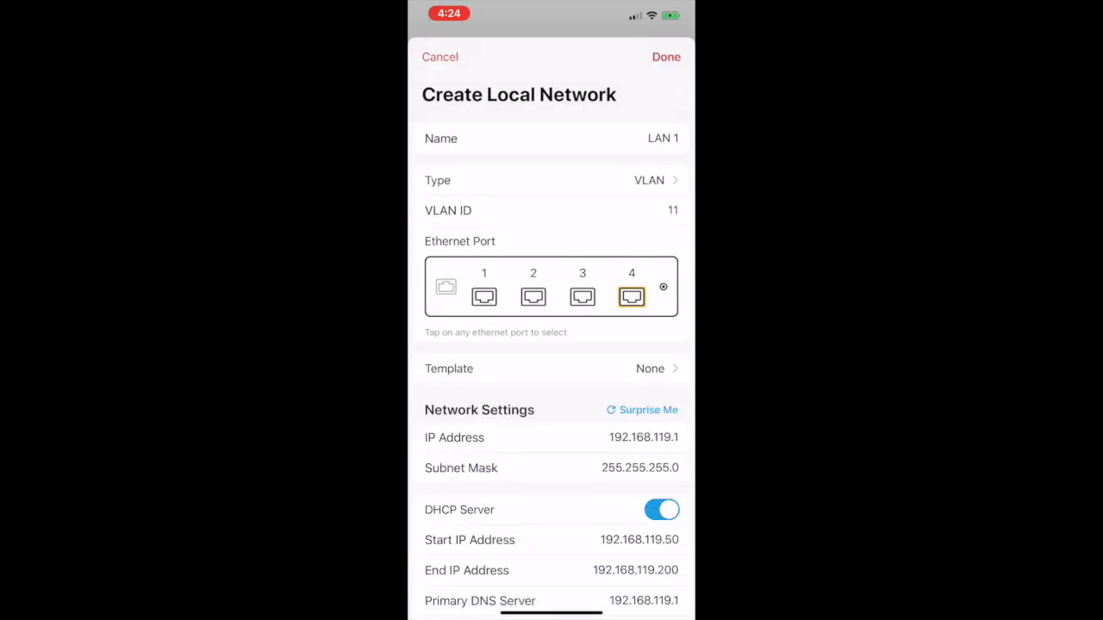
pyautogui.click(483, 297)
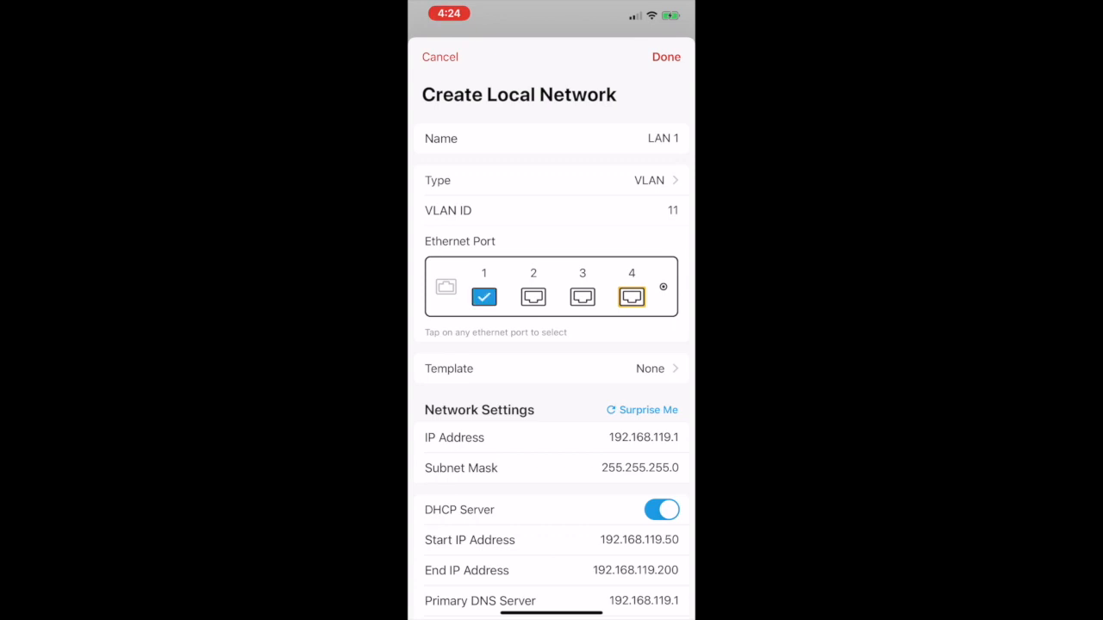
pyautogui.scroll(-3)
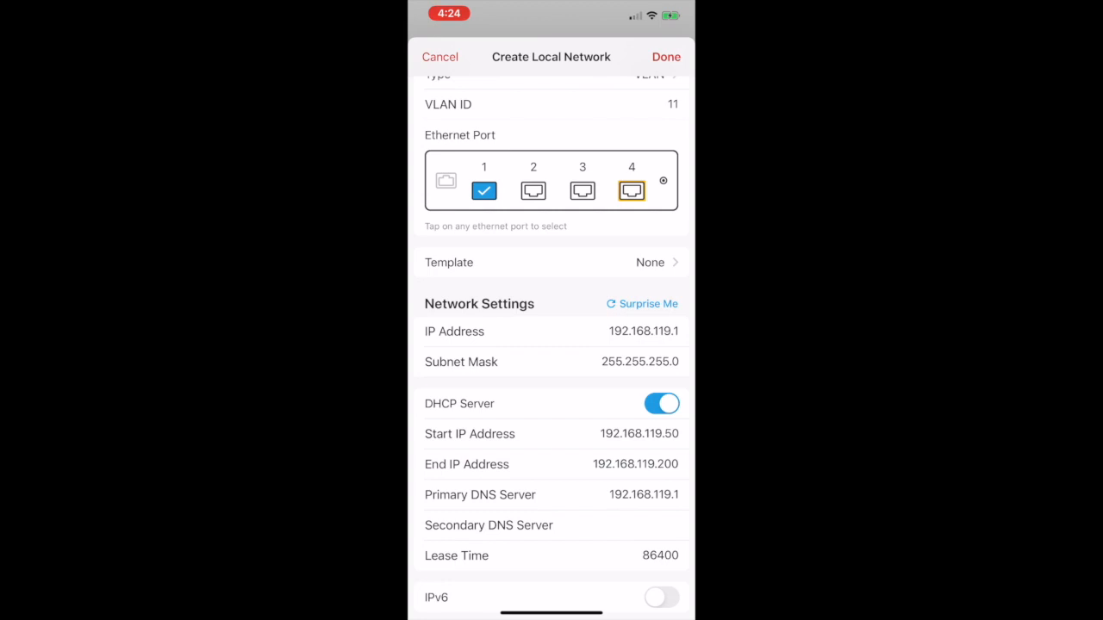
pyautogui.click(626, 331)
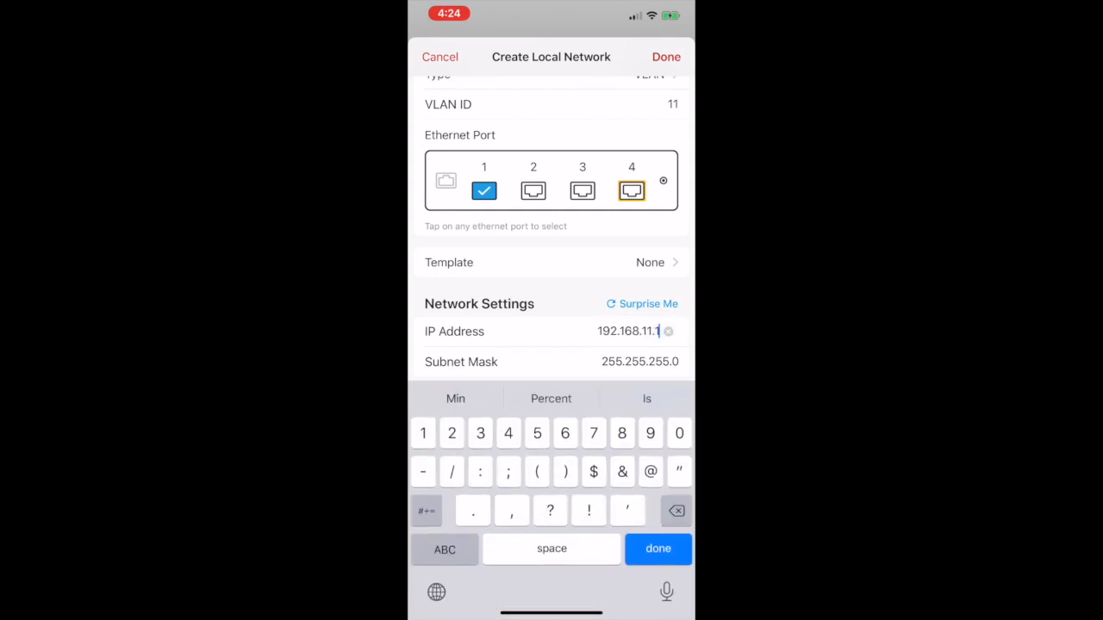
pyautogui.click(658, 549)
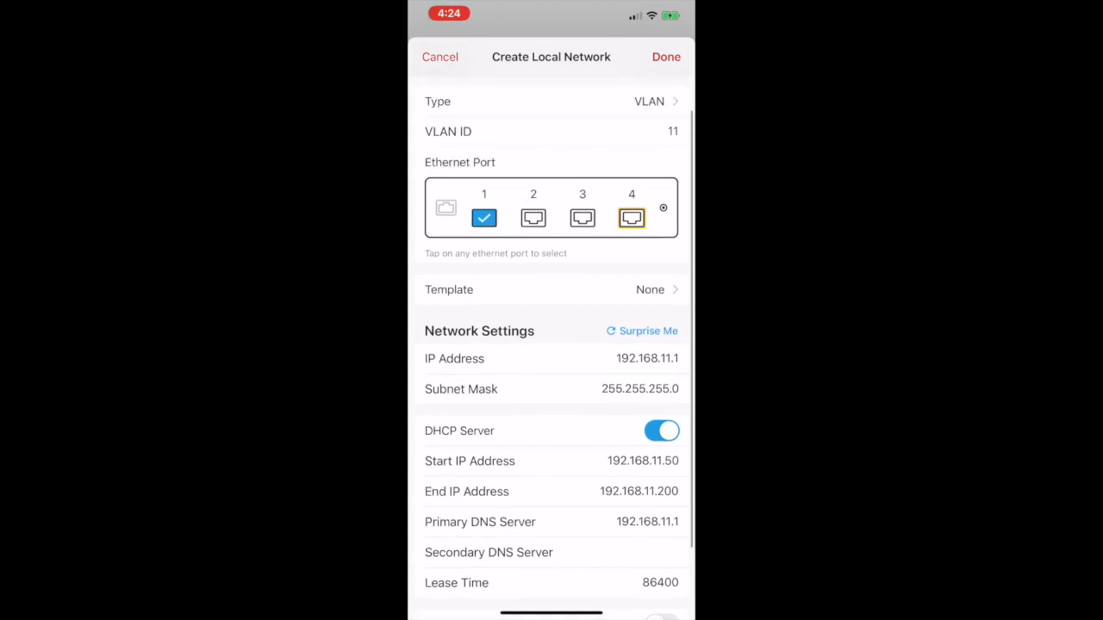
pyautogui.click(666, 56)
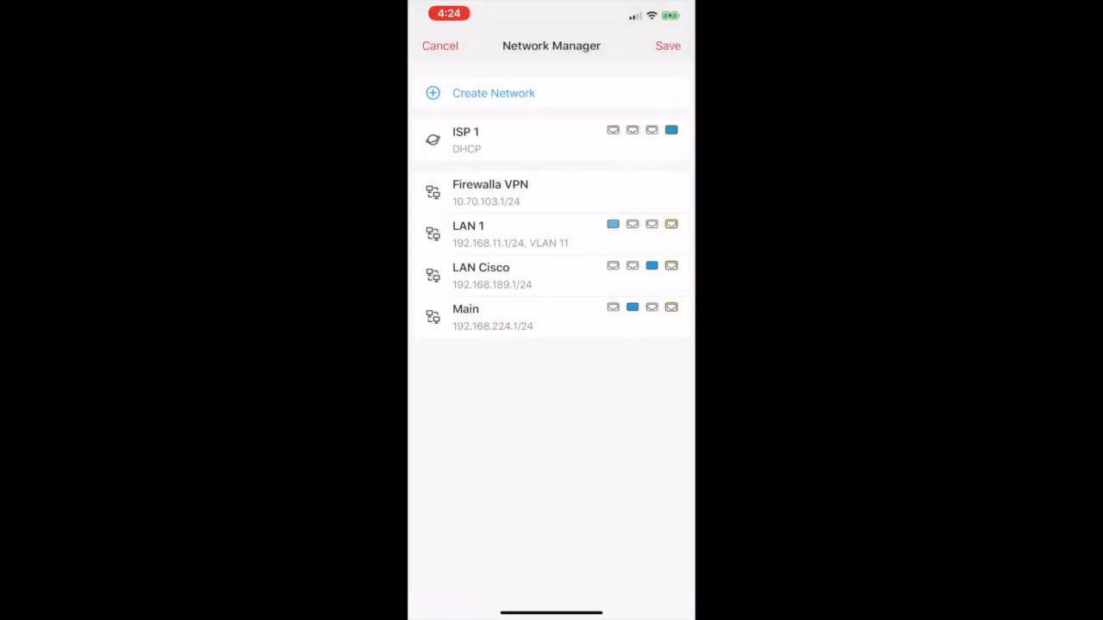
# Save the Network Manager changes so LAN 1 on VLAN 11 is kept.
pyautogui.click(667, 45)
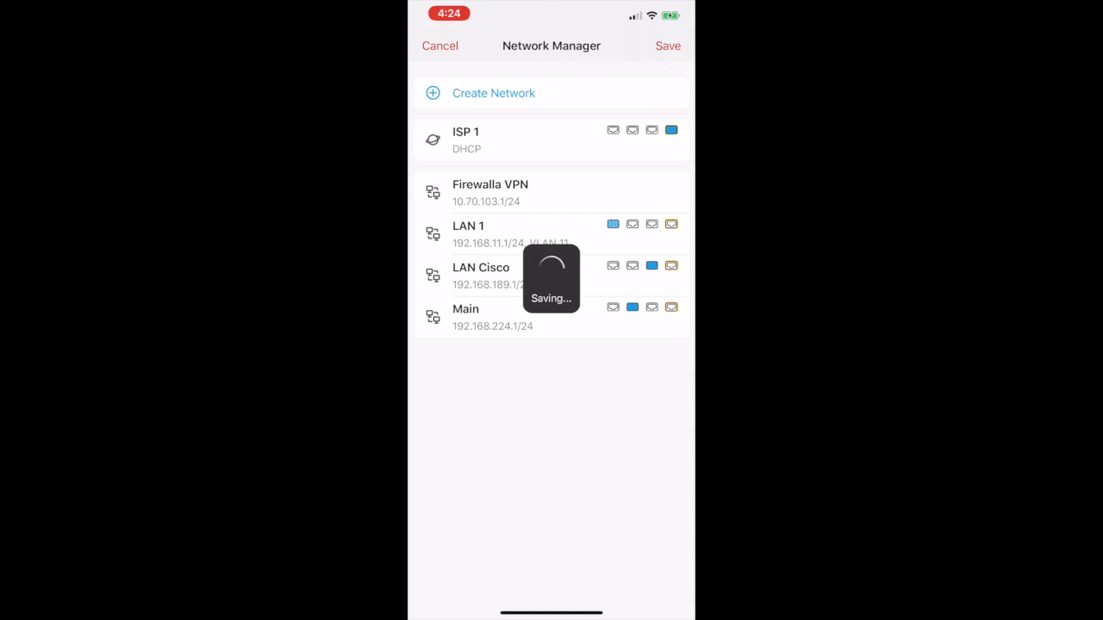
pyautogui.click(668, 46)
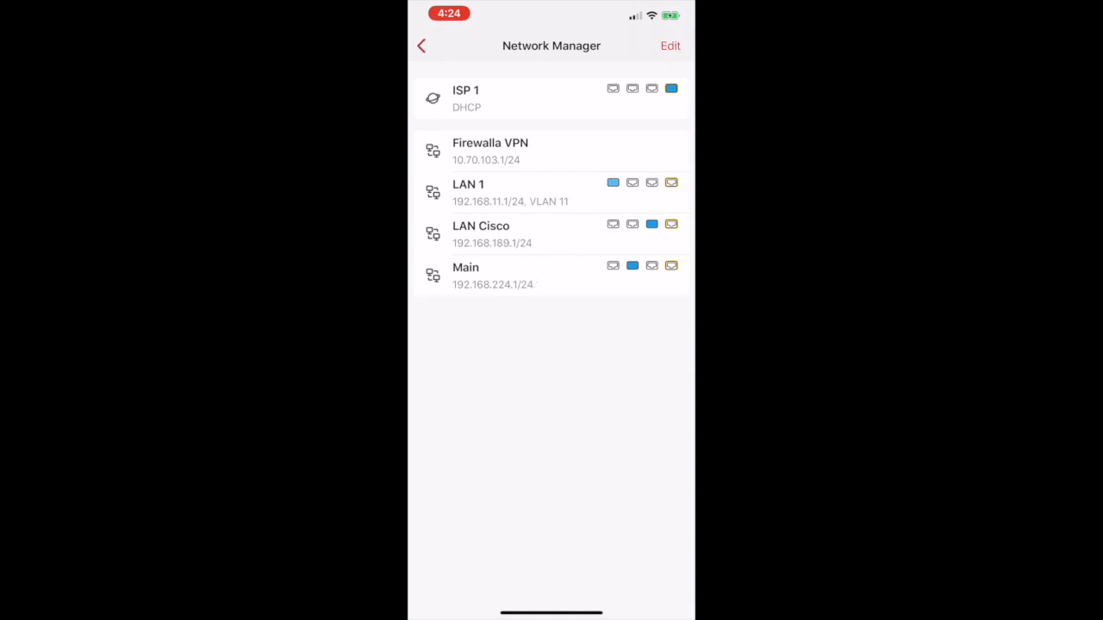